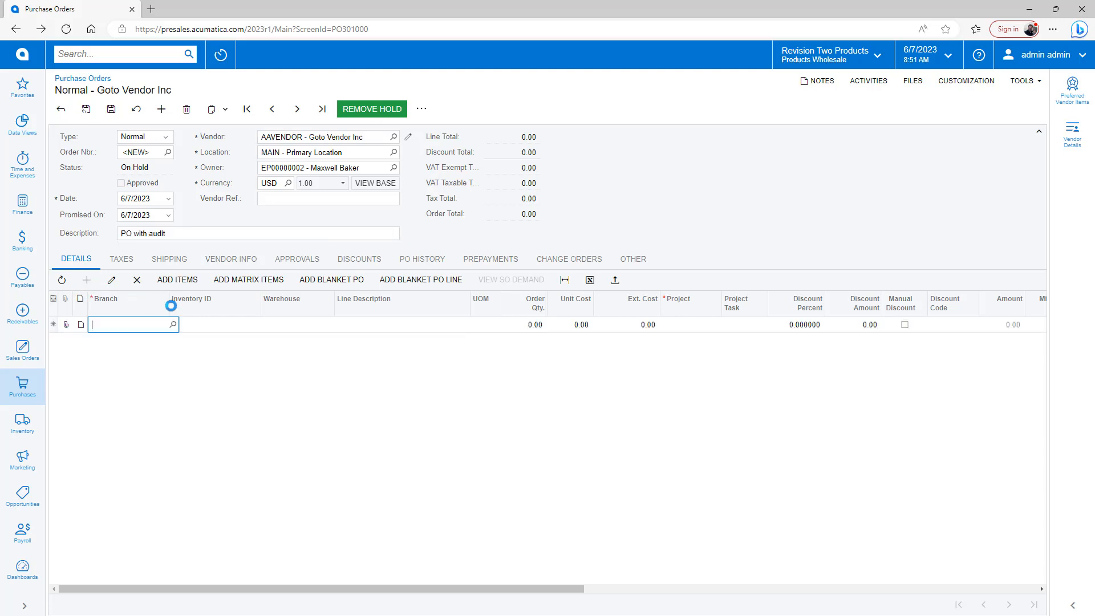
Enter vendor AAVENDOR with two AALEGO500 sets at 50.00 and save purchase order PO002129
{"action": "type", "text": "aa"}
{"action": "left_click", "coordinate": [525, 324]}
{"action": "type", "text": "2"}
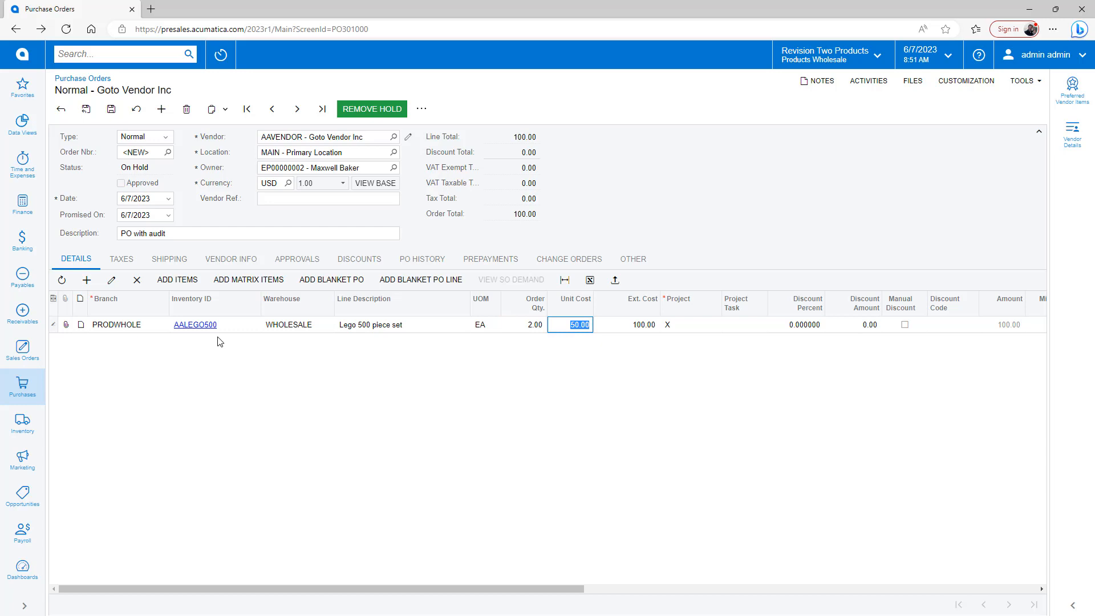
{"action": "left_click", "coordinate": [110, 110]}
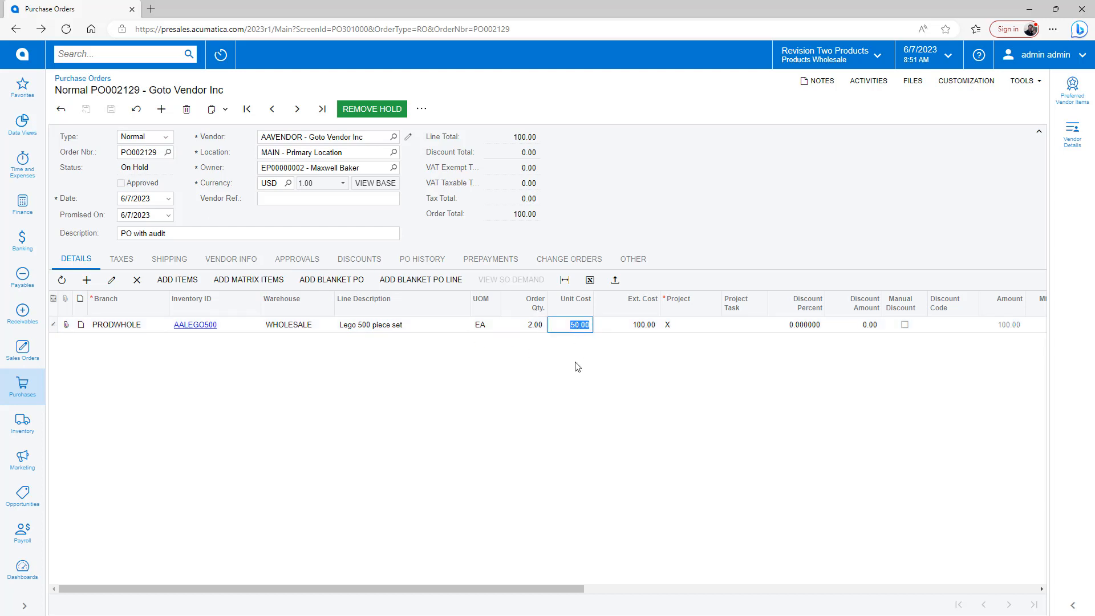
Raise the Lego unit cost to 55.00 for a 110.00 total, save, and remove the hold
{"action": "type", "text": "55.00"}
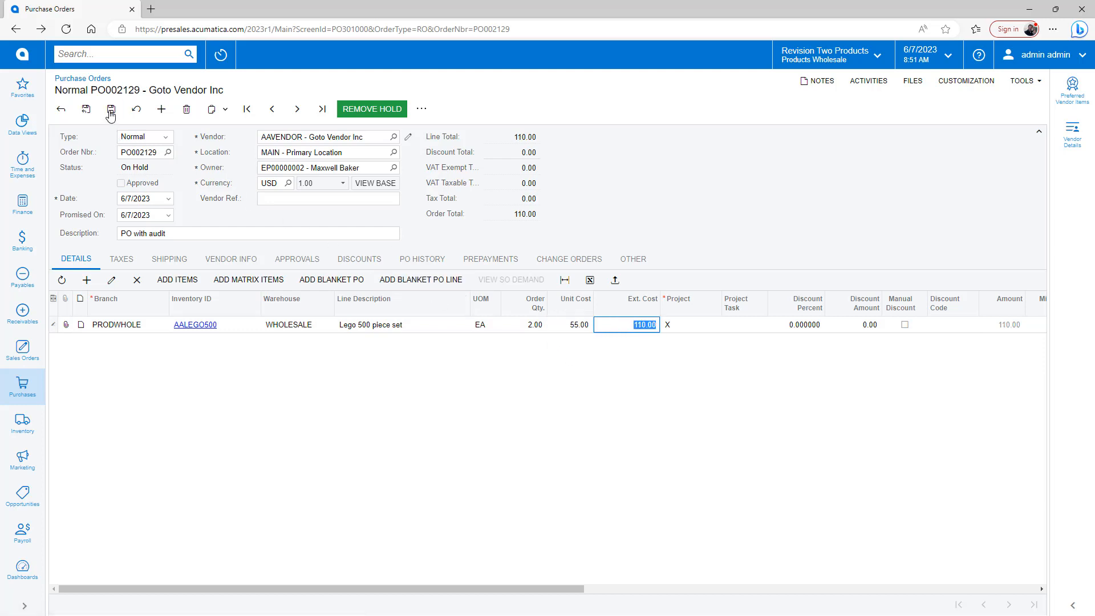
{"action": "left_click", "coordinate": [111, 110]}
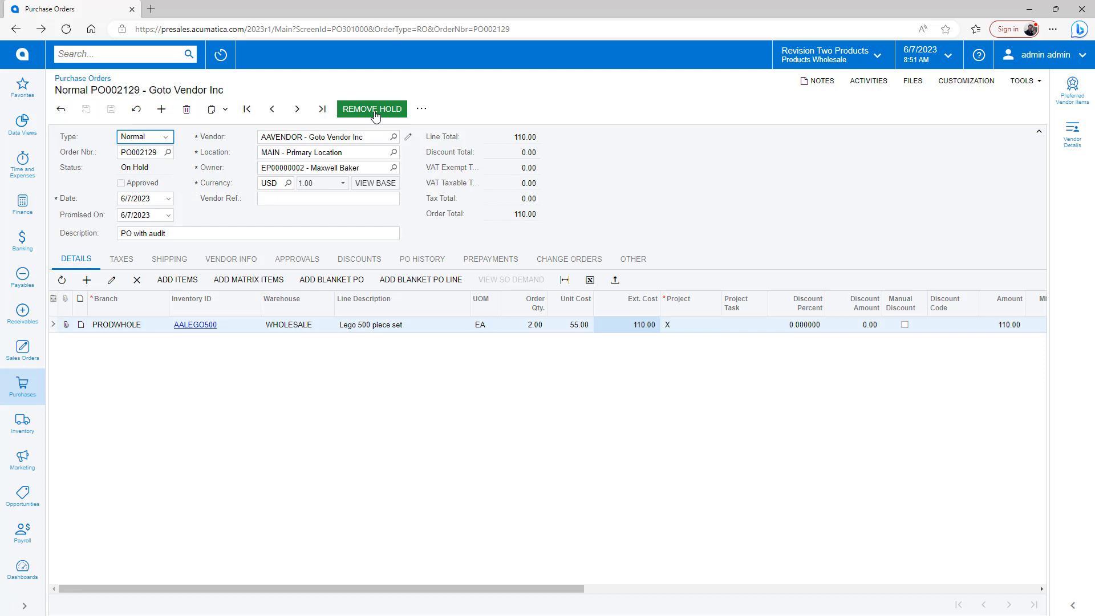
{"action": "left_click", "coordinate": [372, 110]}
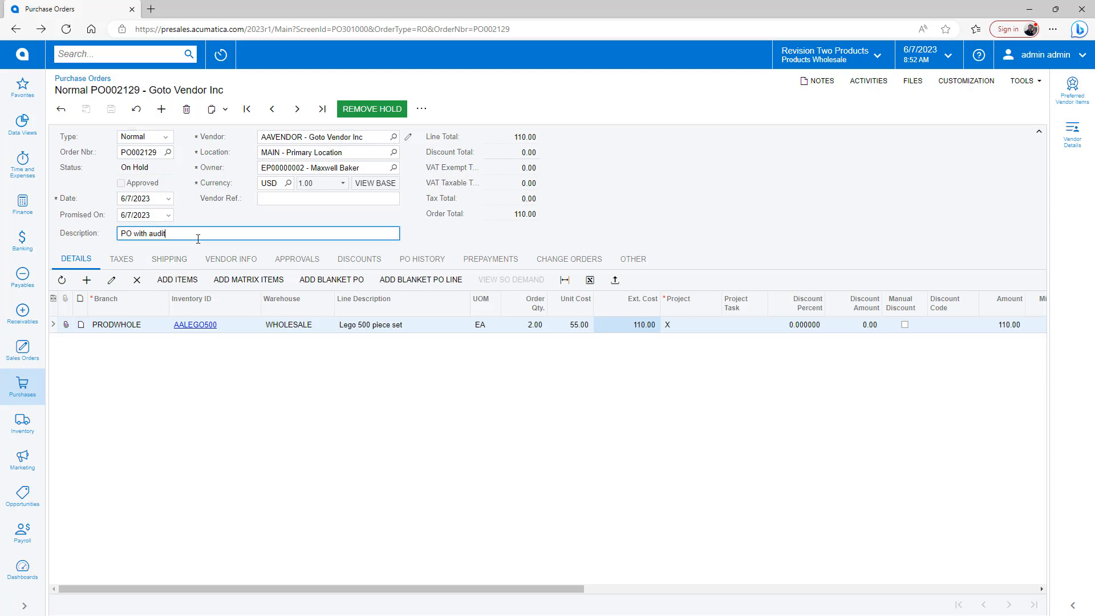
Append '- new deal' to the description, set unit cost 49.00 and save the 98.00 total
{"action": "type", "text": "- new"}
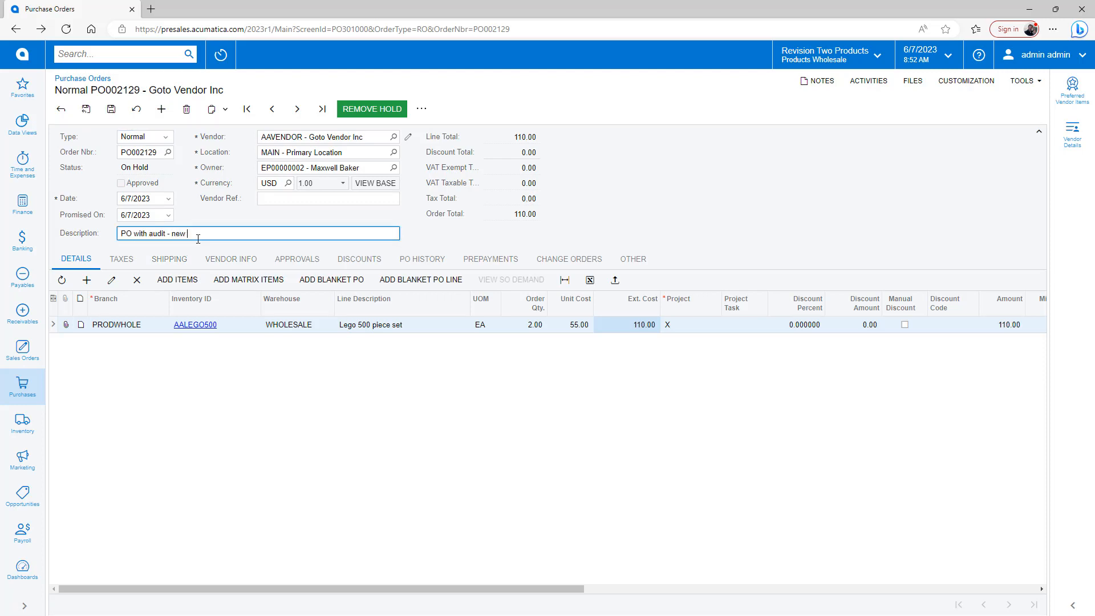
{"action": "type", "text": "deal"}
{"action": "left_click", "coordinate": [565, 324]}
{"action": "type", "text": "49"}
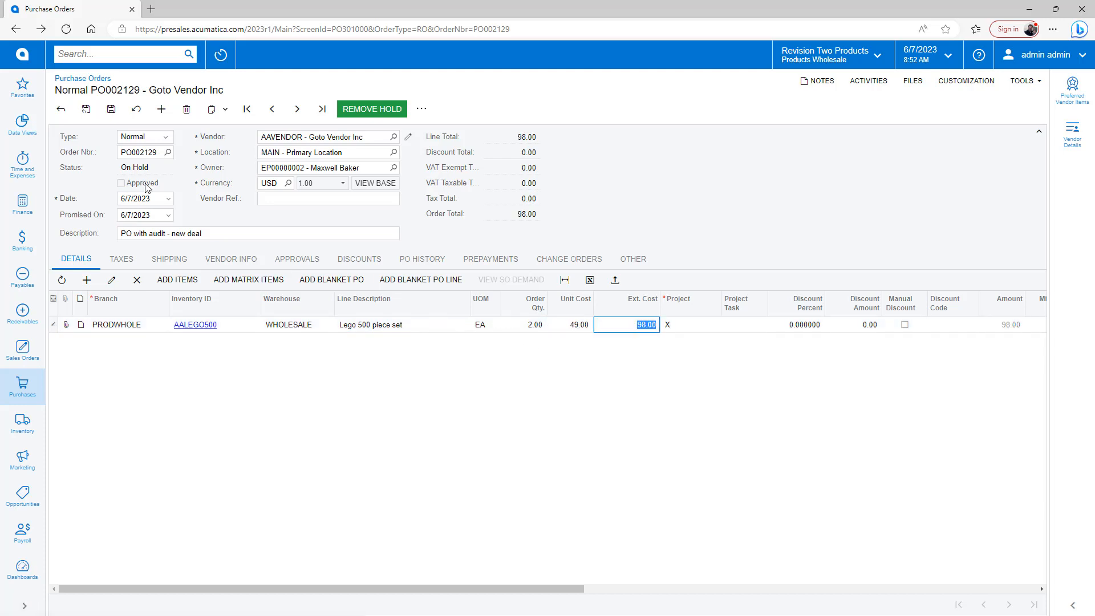
{"action": "left_click", "coordinate": [111, 110]}
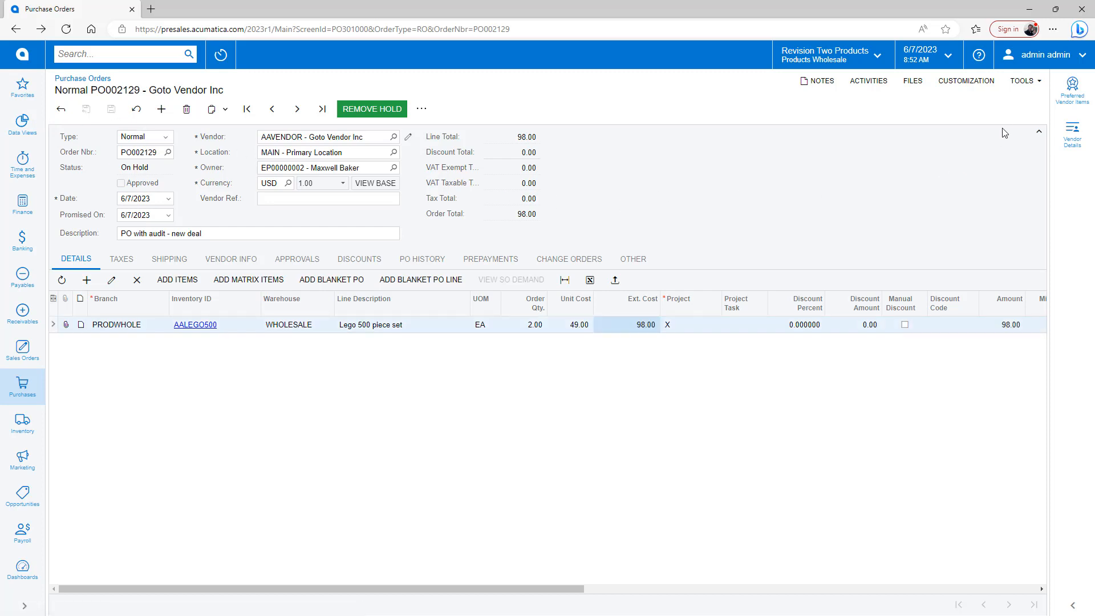
View PO002129's Audit History, expanding the 8:52:18 edits, 8:52:07 hold change and 8:51:42 creation
{"action": "left_click", "coordinate": [1024, 80]}
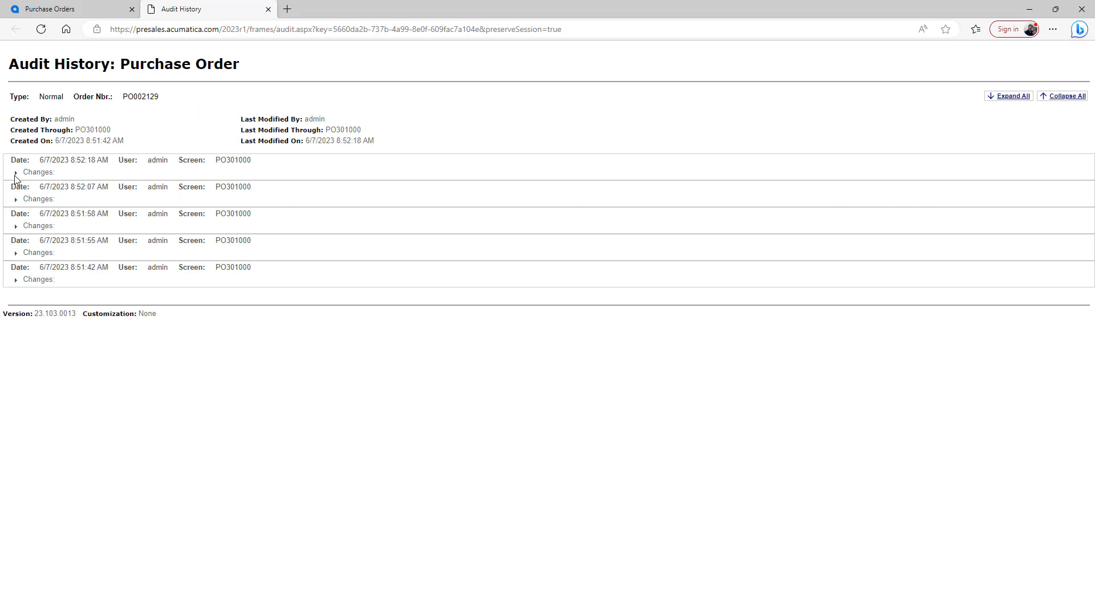
{"action": "left_click", "coordinate": [15, 172]}
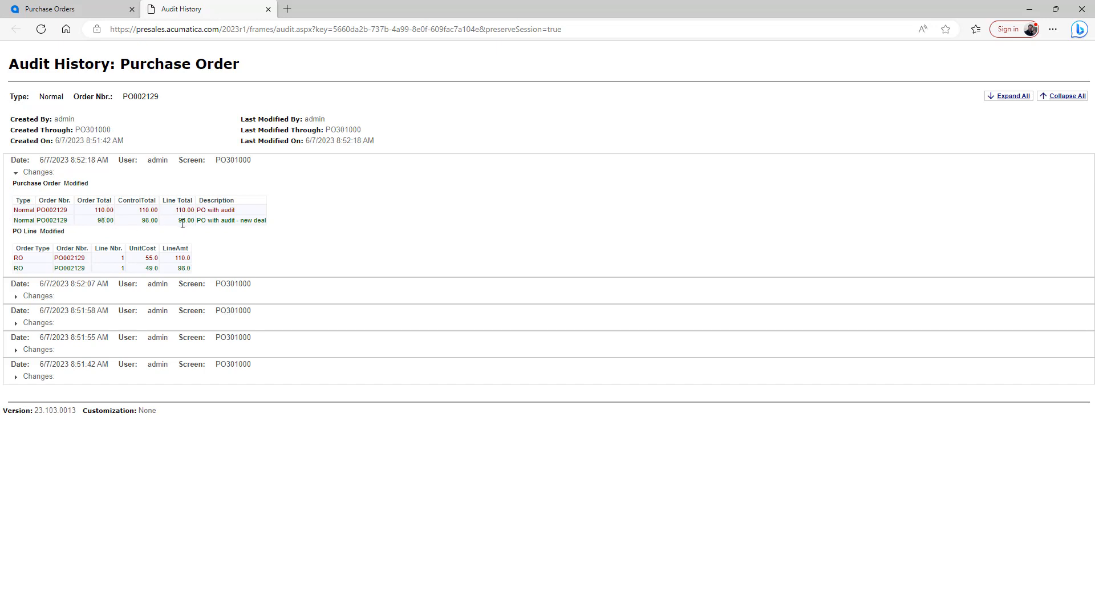
{"action": "left_click", "coordinate": [15, 296]}
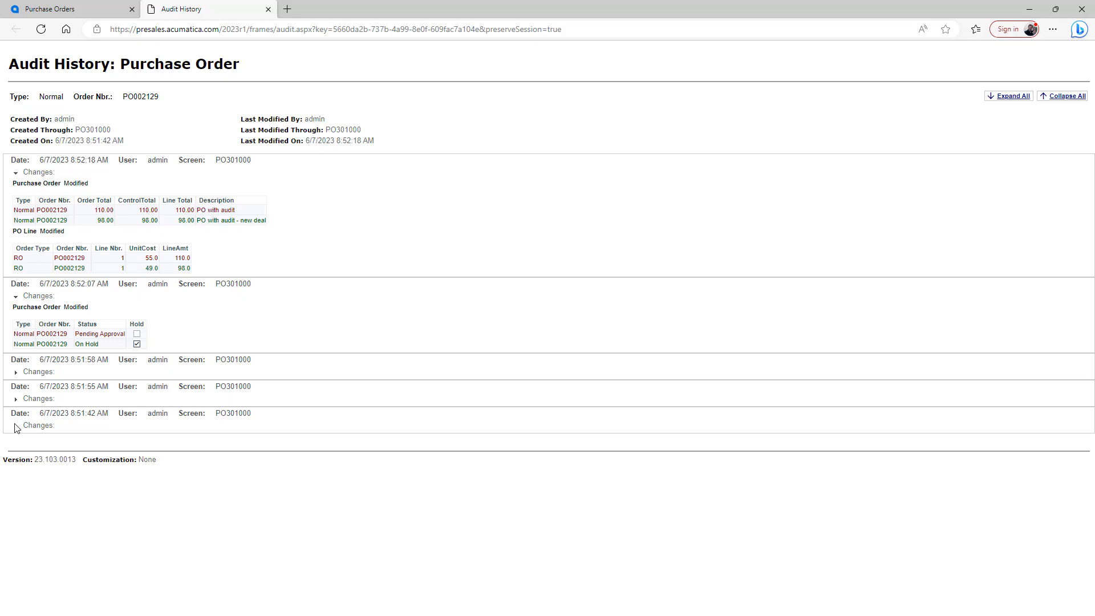
{"action": "left_click", "coordinate": [15, 427]}
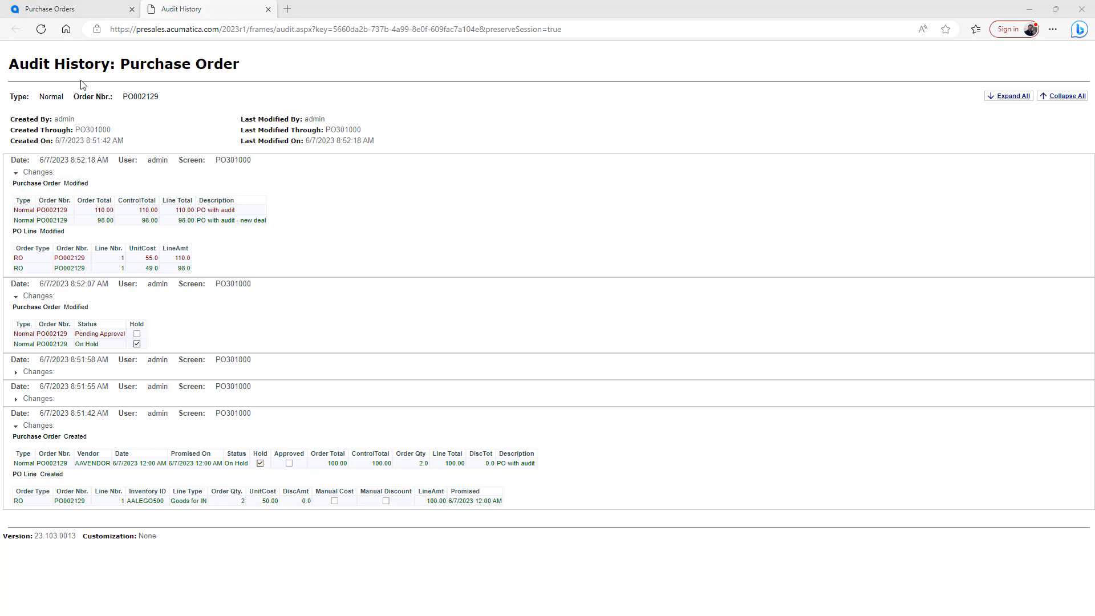
Search 'audit' and reach the Audit preferences screen listing the PO Basic Field Audit
{"action": "left_click", "coordinate": [66, 8]}
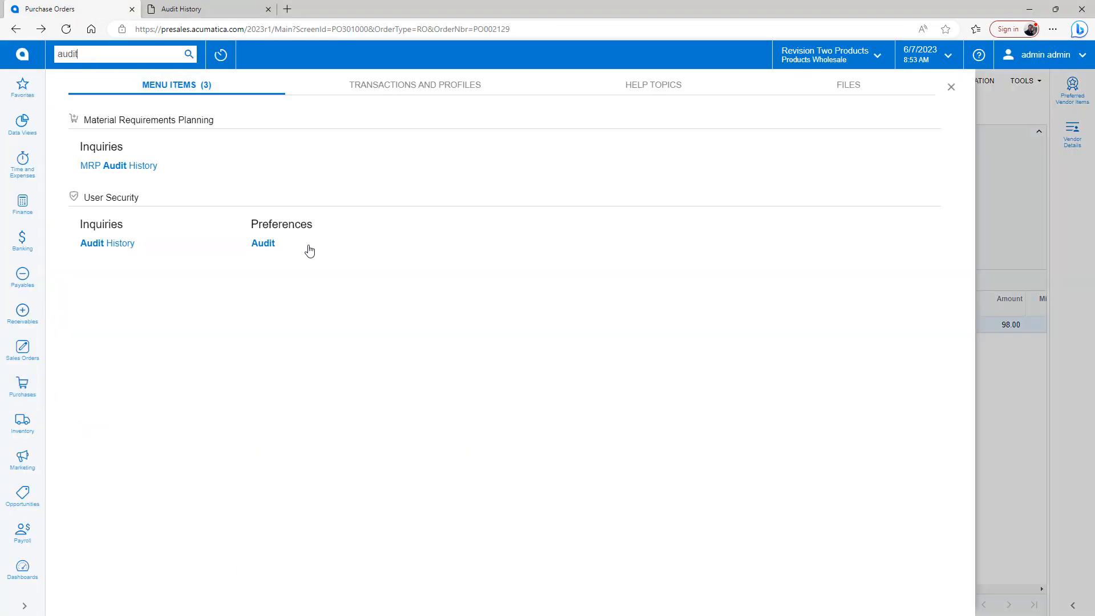
{"action": "left_click", "coordinate": [262, 243]}
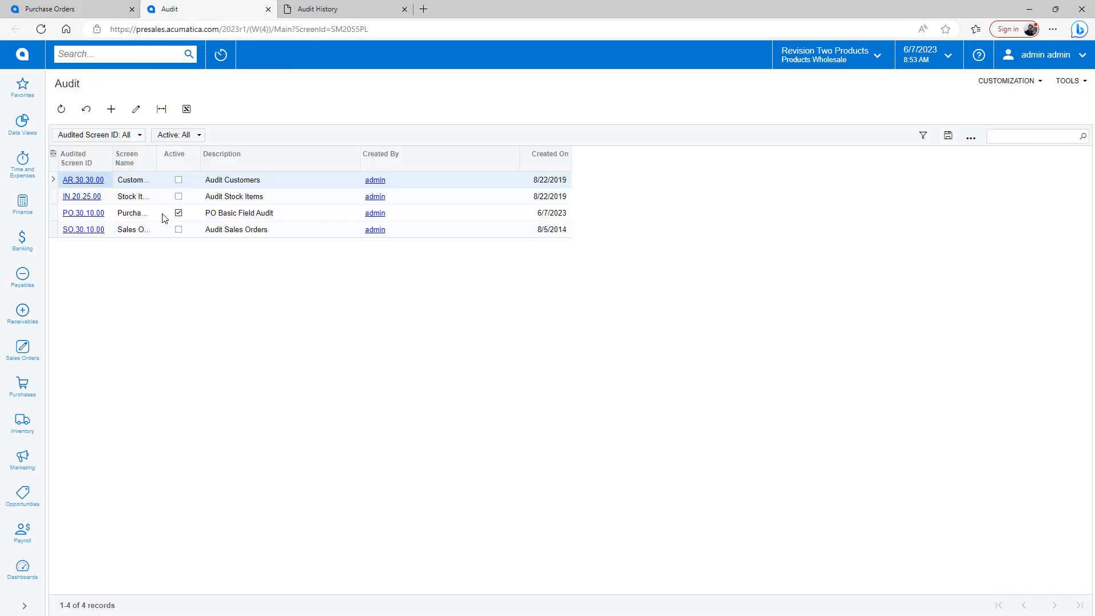
Open the PO.30.10.00 field audit and page the Tables grid to the entries starting at POADDRESS
{"action": "left_click", "coordinate": [83, 213]}
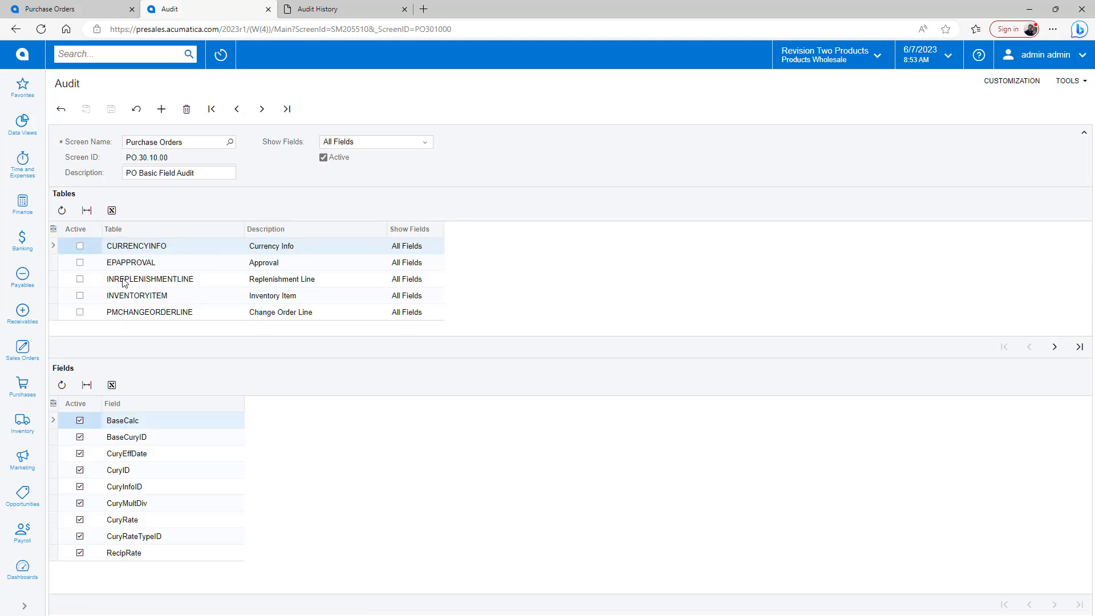
{"action": "mouse_move", "coordinate": [176, 302]}
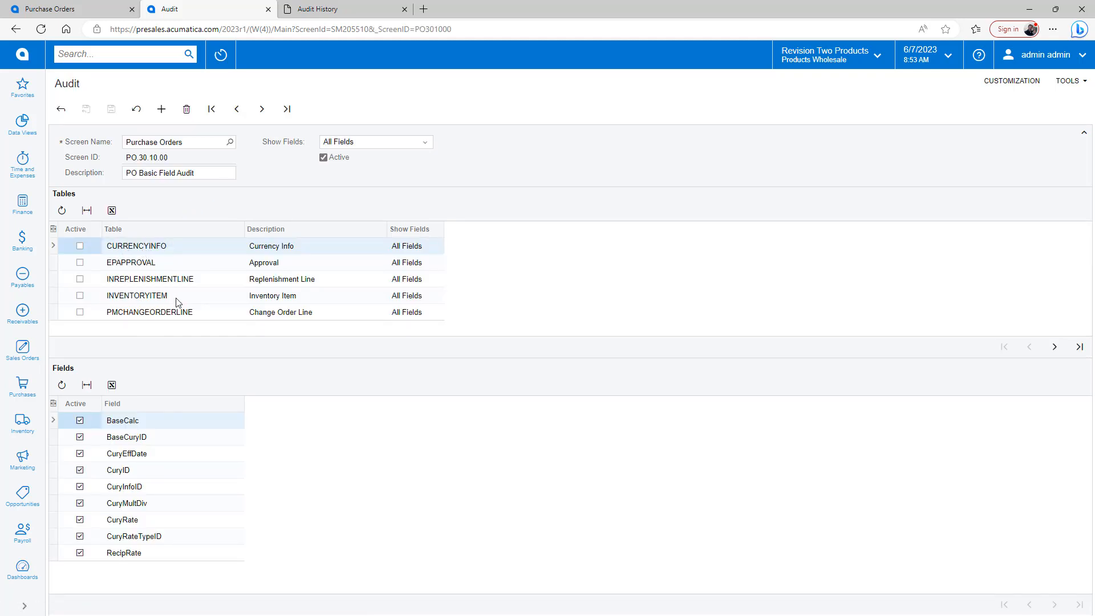
{"action": "mouse_move", "coordinate": [594, 290]}
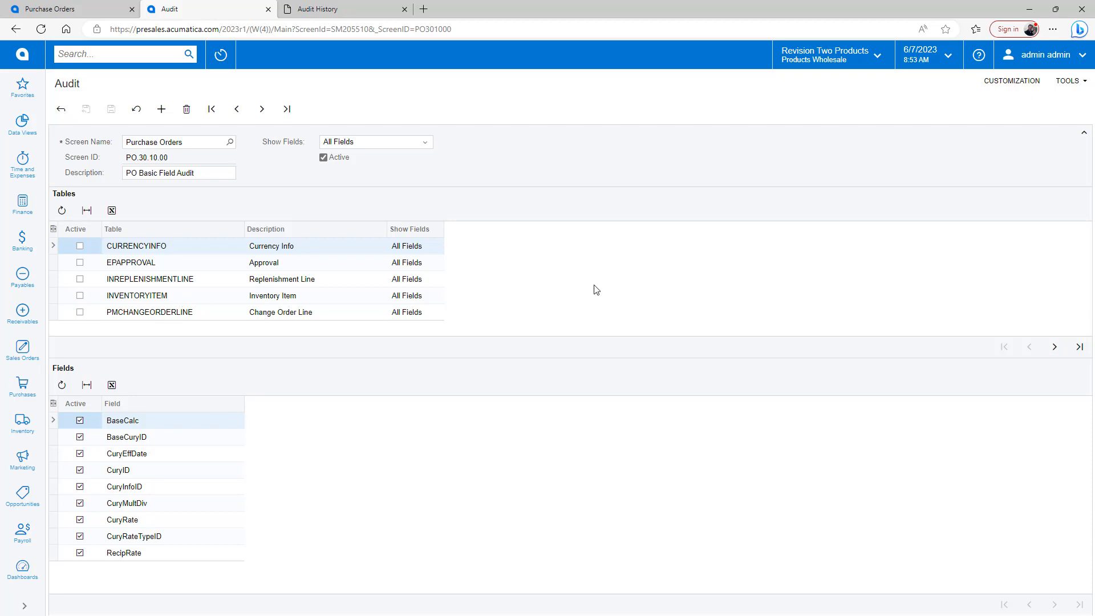
{"action": "mouse_move", "coordinate": [639, 299]}
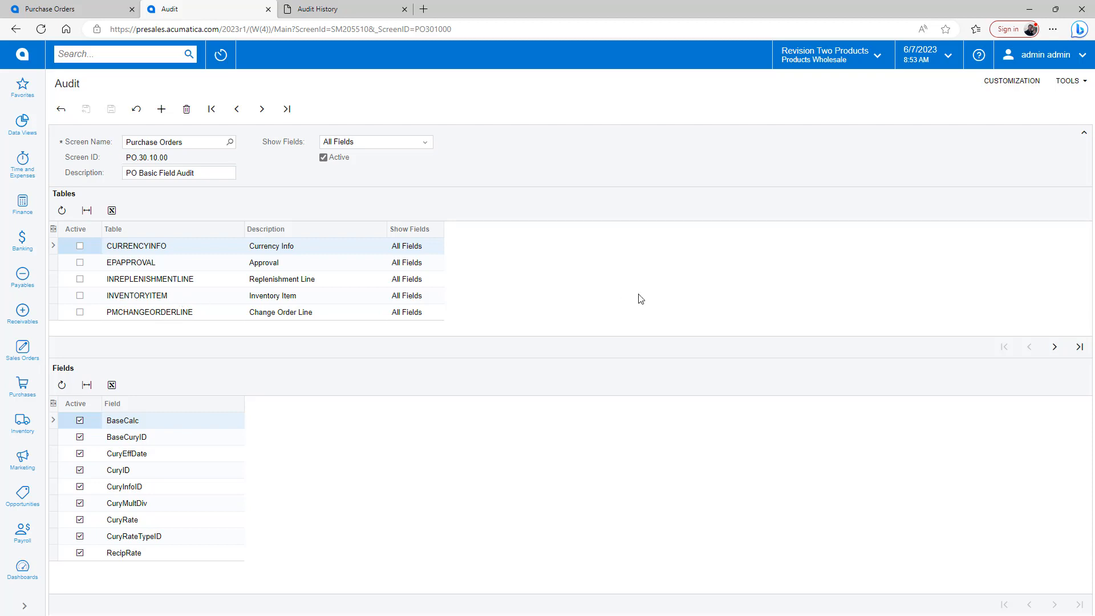
{"action": "left_click", "coordinate": [1054, 346]}
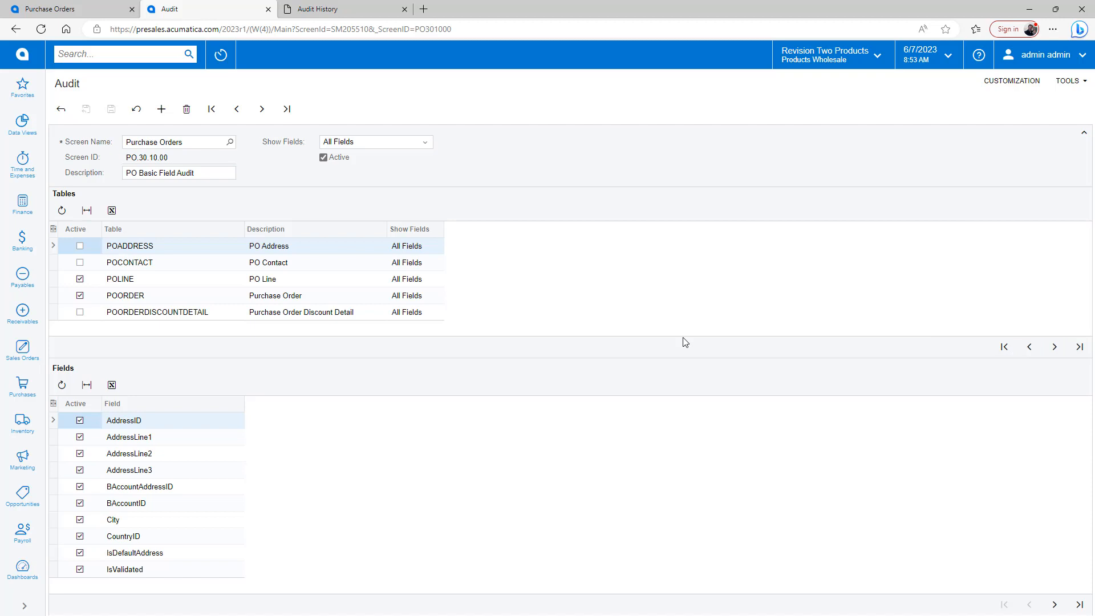
Show POLINE then POORDER audited fields, paging to Approved, ControlTotal and DiscTot
{"action": "left_click", "coordinate": [120, 279]}
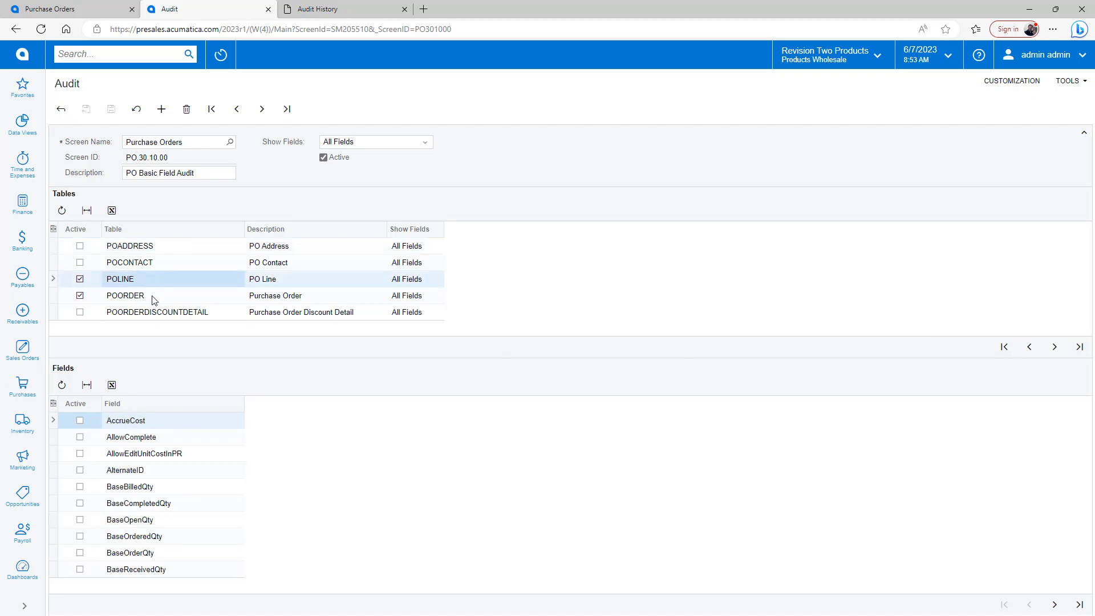
{"action": "left_click", "coordinate": [125, 294]}
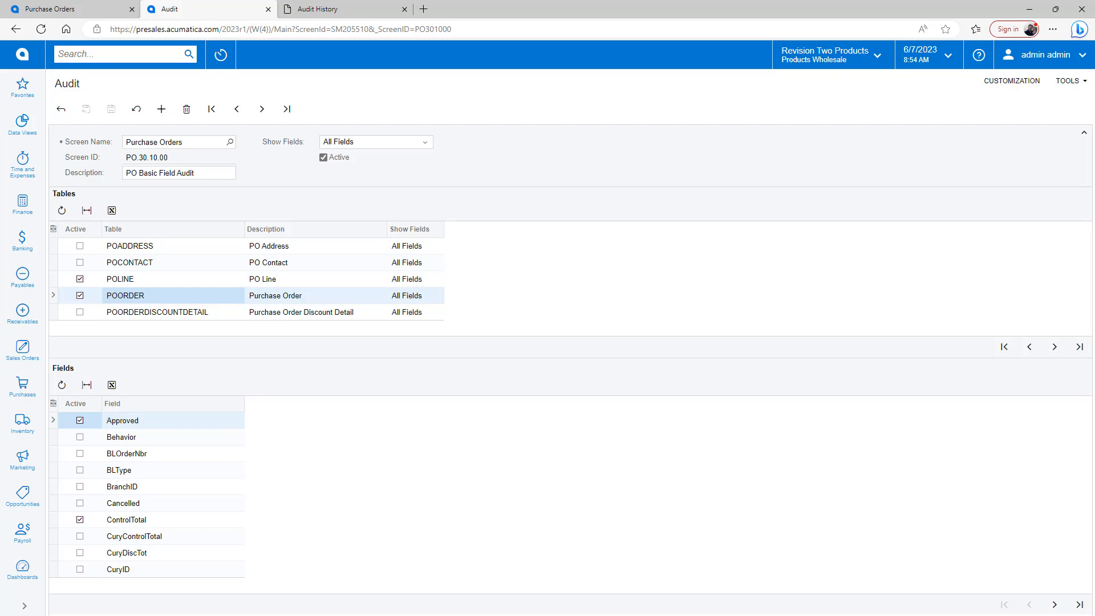
{"action": "mouse_move", "coordinate": [1067, 563]}
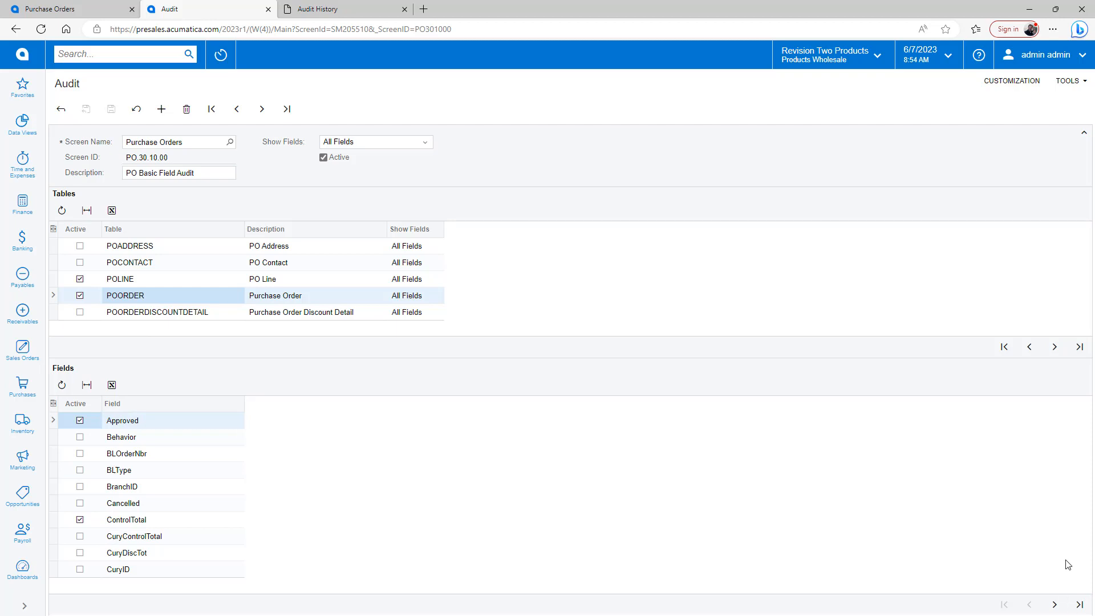
{"action": "left_click", "coordinate": [1054, 604]}
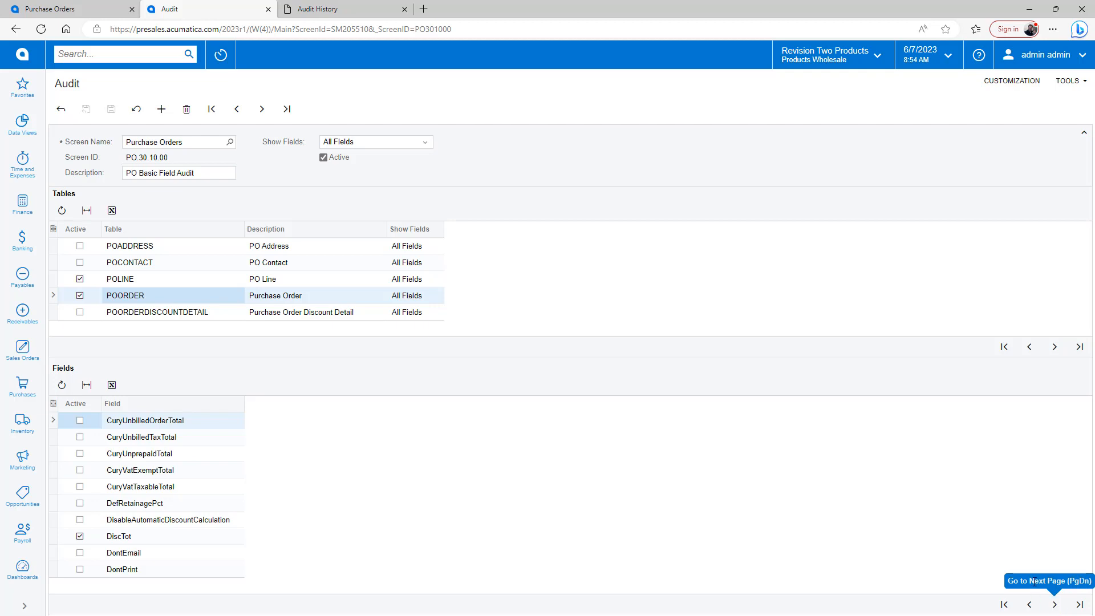
{"action": "mouse_move", "coordinate": [987, 465]}
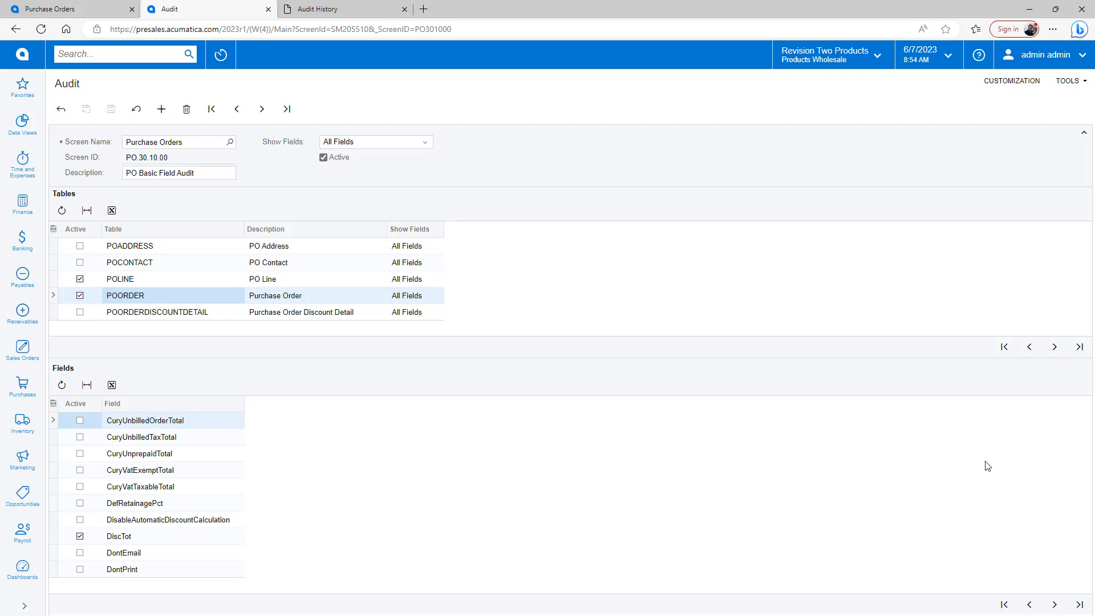